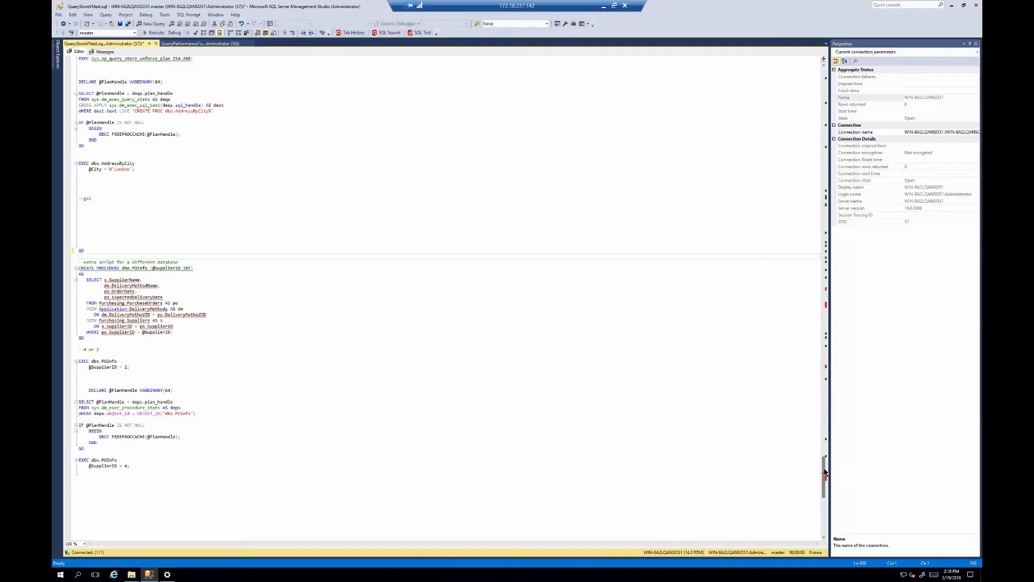
Change the SELECT list to qsqt.* so SQL Prompt flags an 'Asterisk in select list' issue
scroll("down", 3)
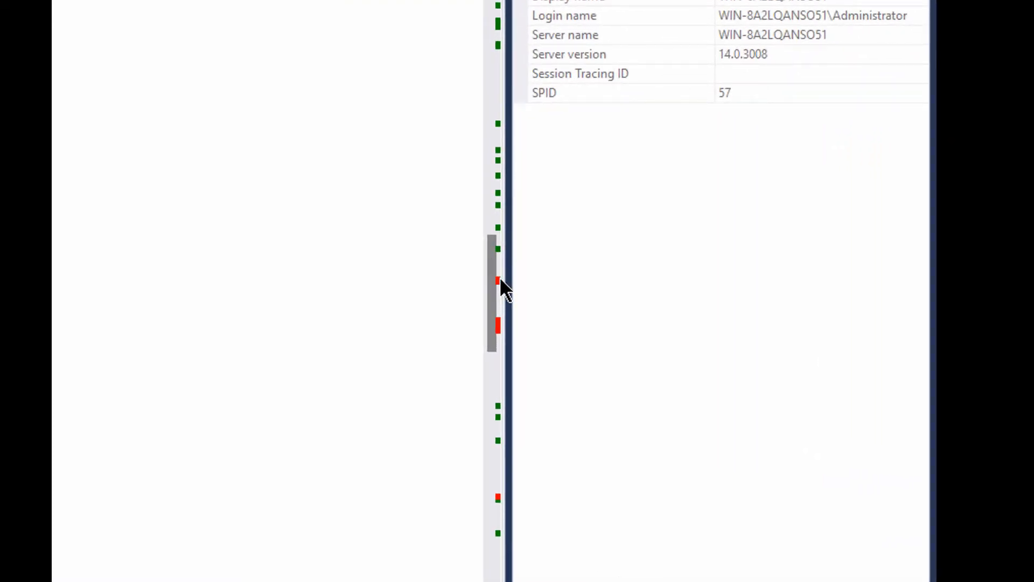
mouse_move(503, 287)
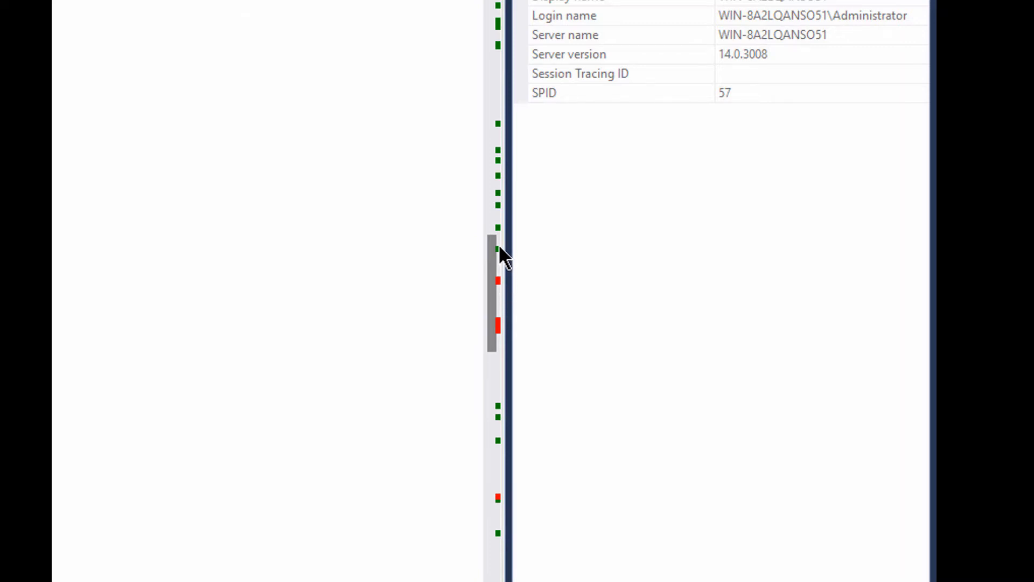
mouse_move(496, 258)
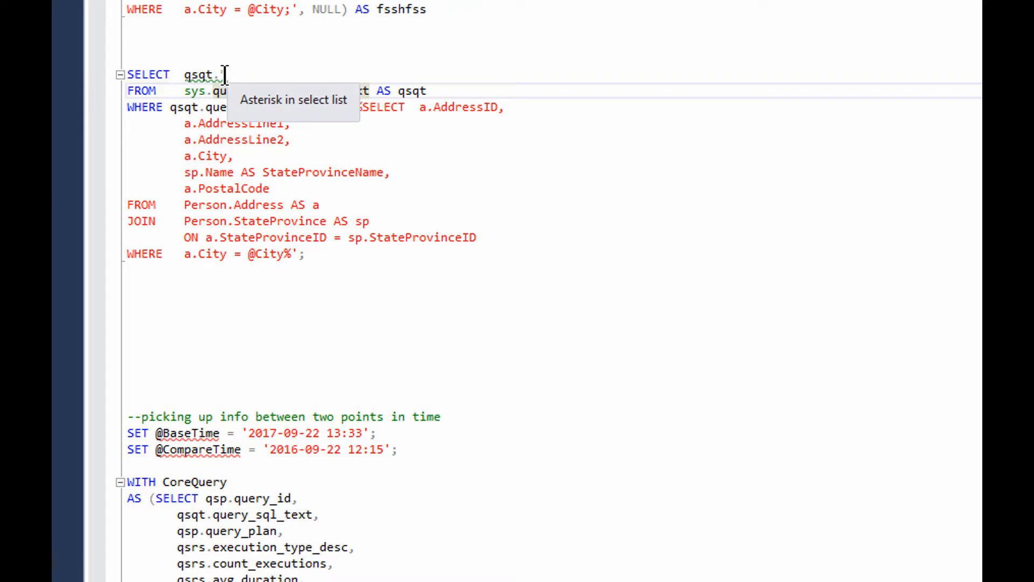
type("*")
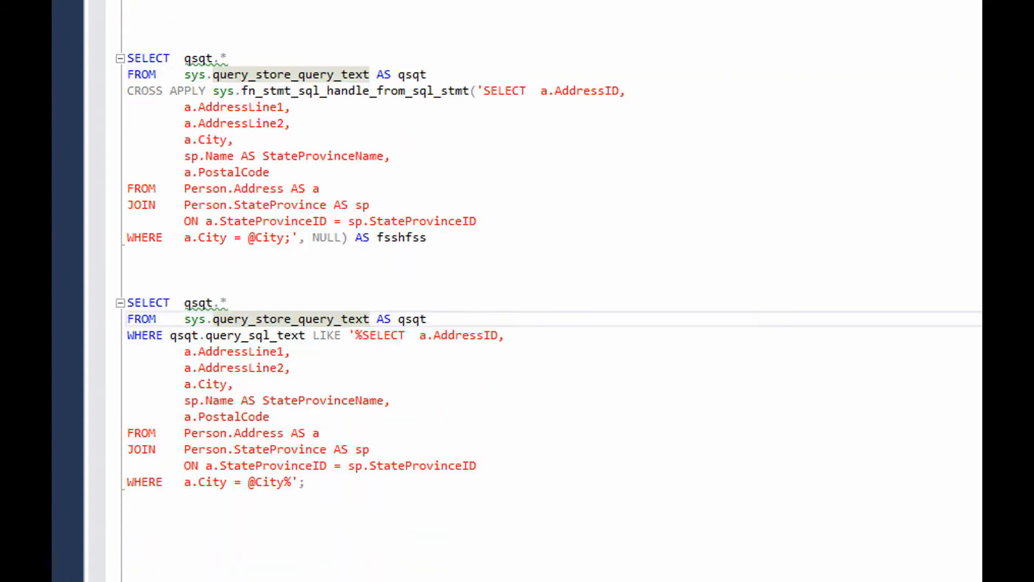
scroll("down", 3)
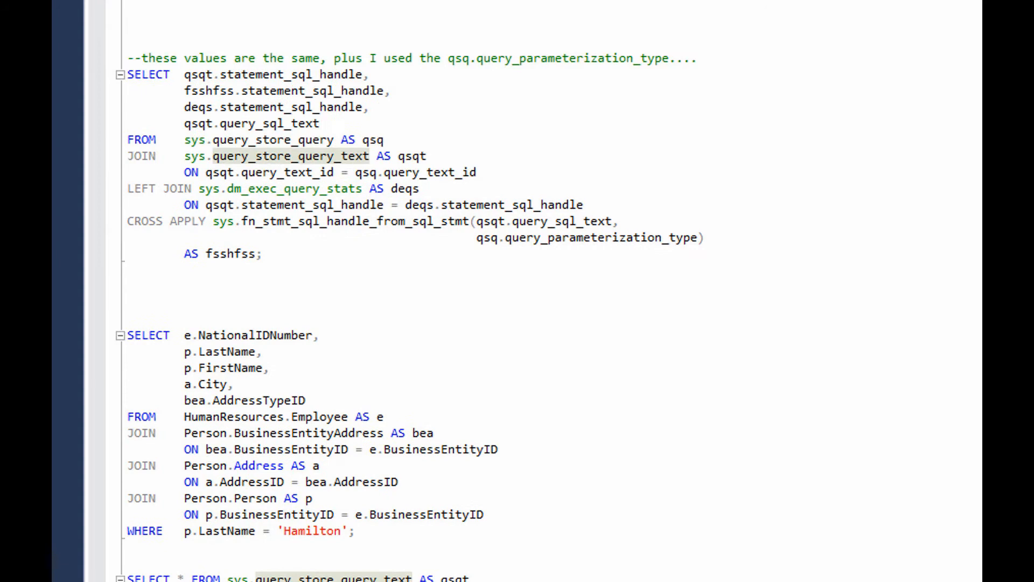
scroll("down", 3)
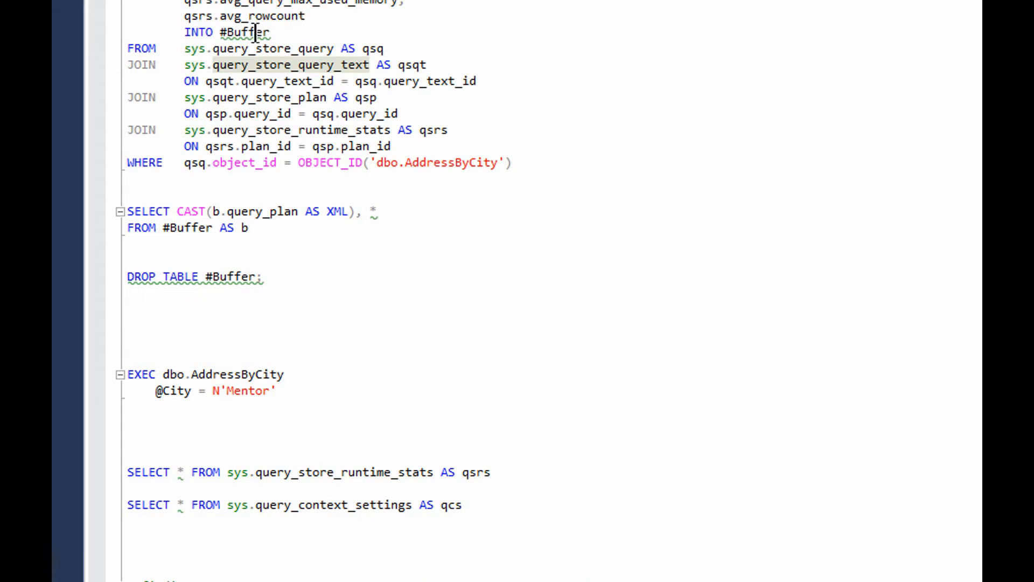
mouse_move(242, 32)
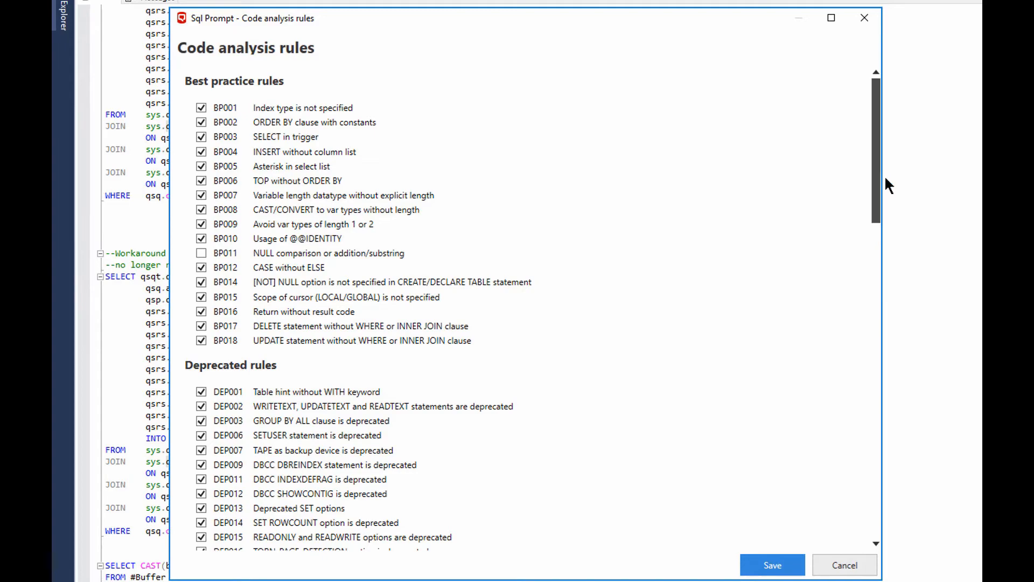
Review the rule categories, leave BP011 and SC003 unchecked, and save the code analysis rules
scroll("down", 3)
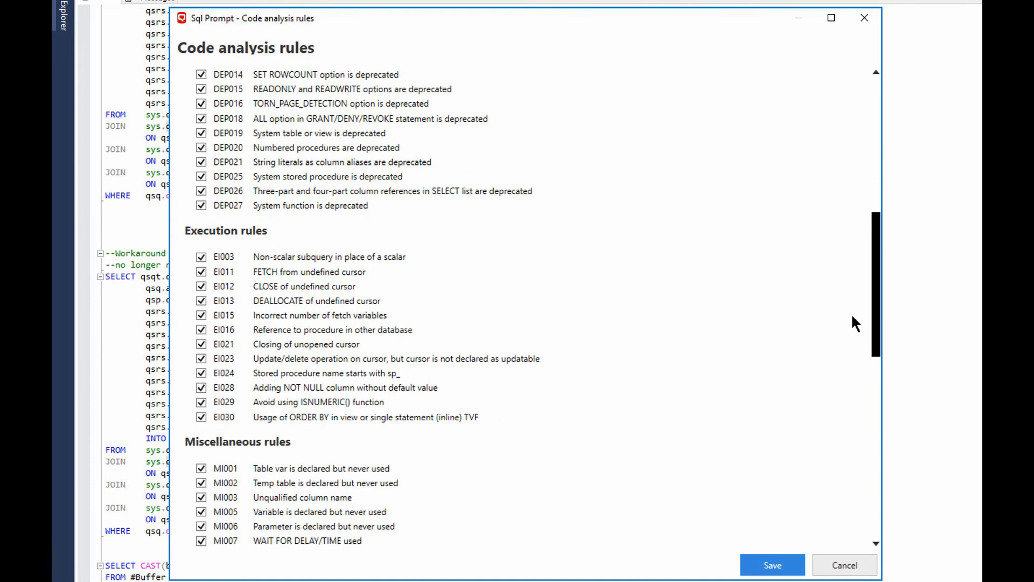
scroll("down", 3)
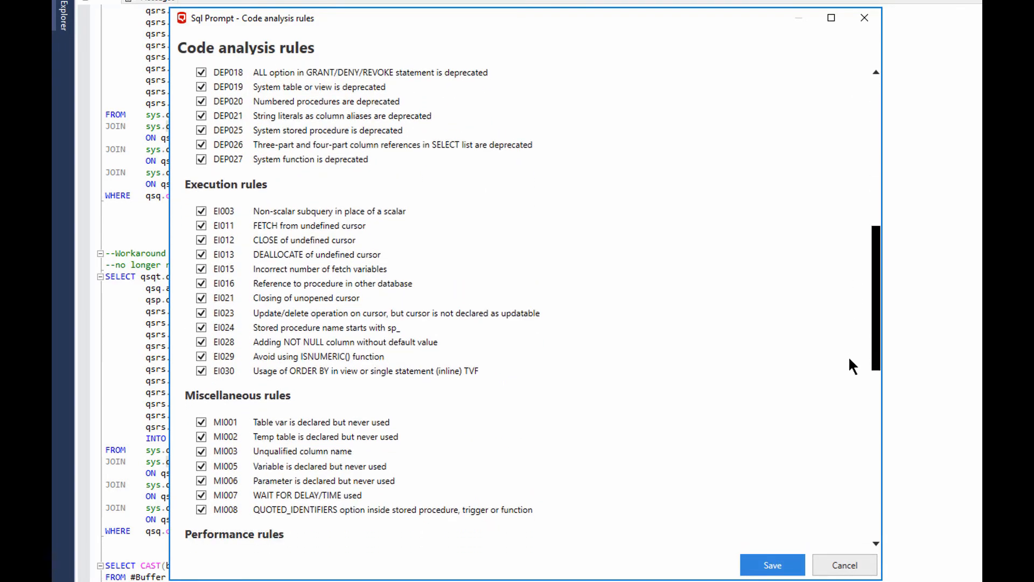
scroll("down", 3)
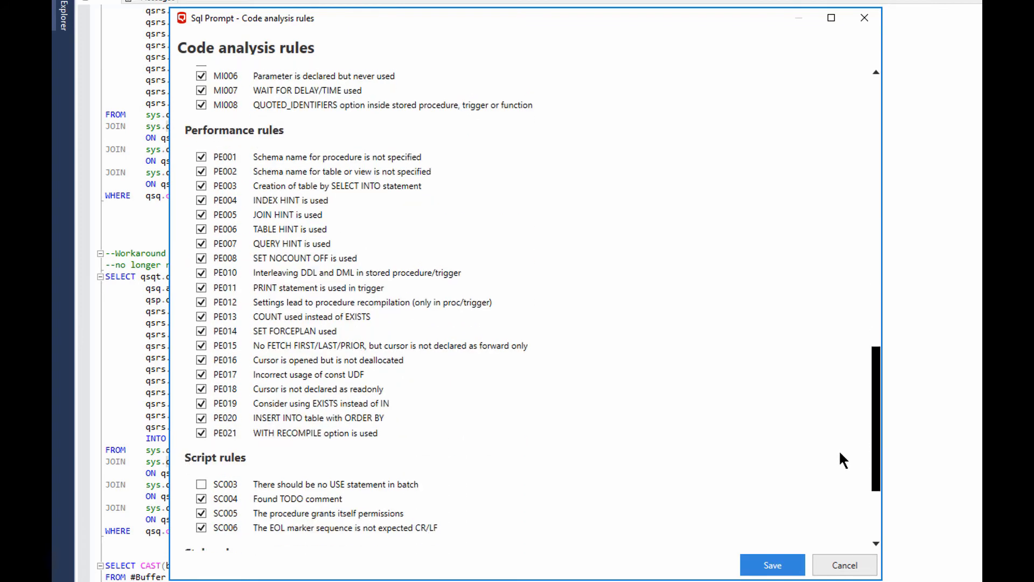
scroll("down", 3)
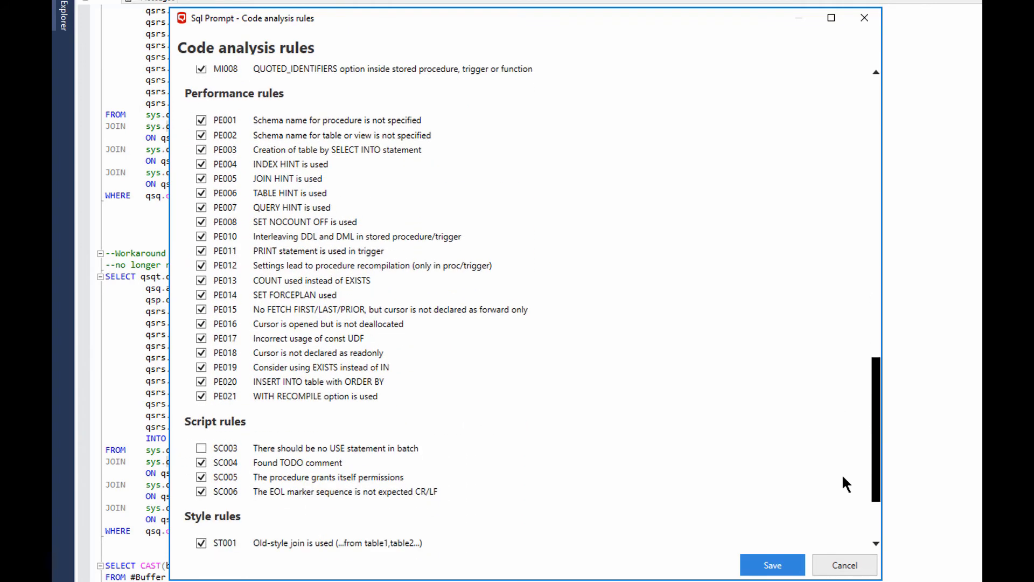
scroll("down", 3)
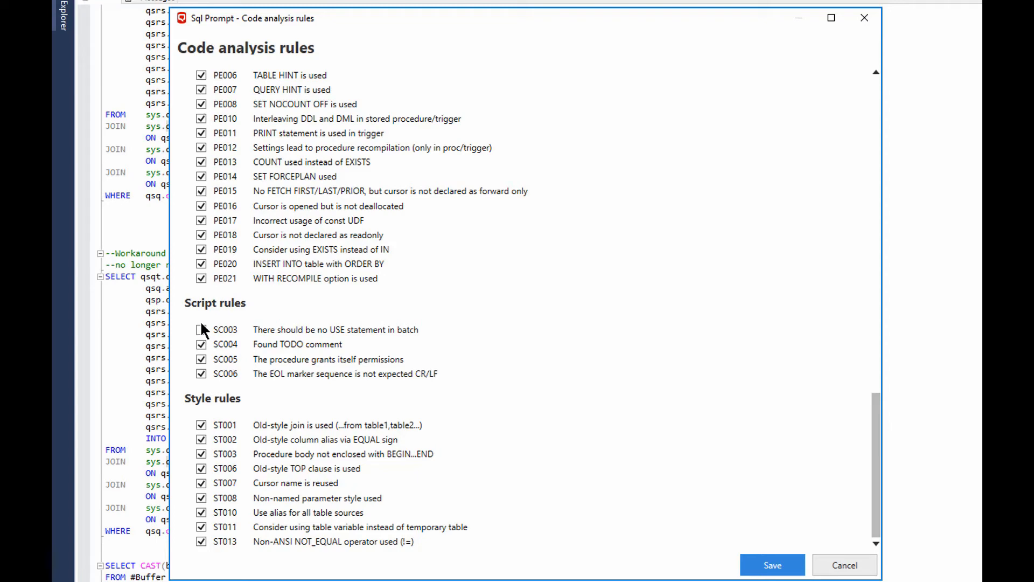
left_click(202, 329)
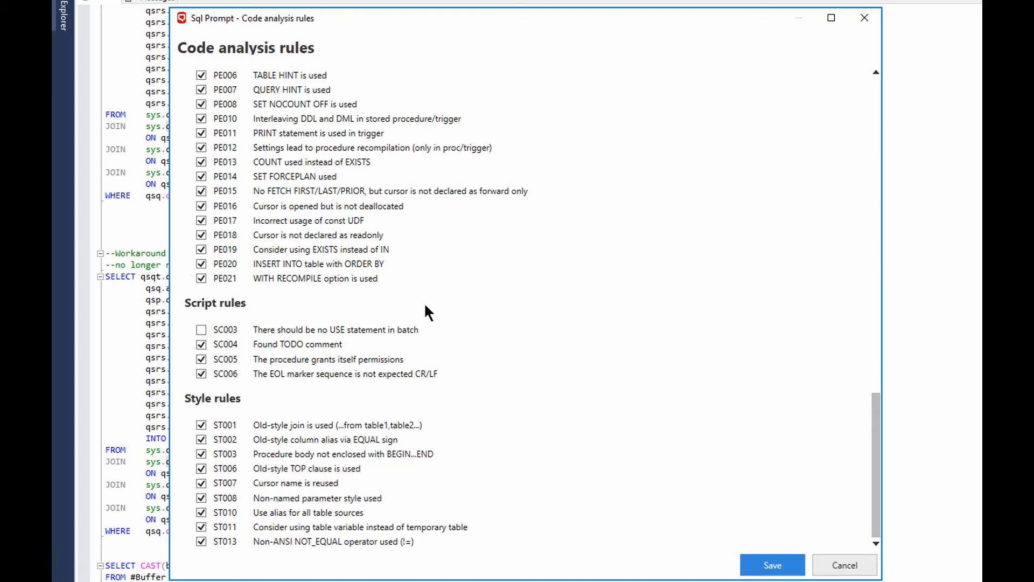
mouse_move(869, 478)
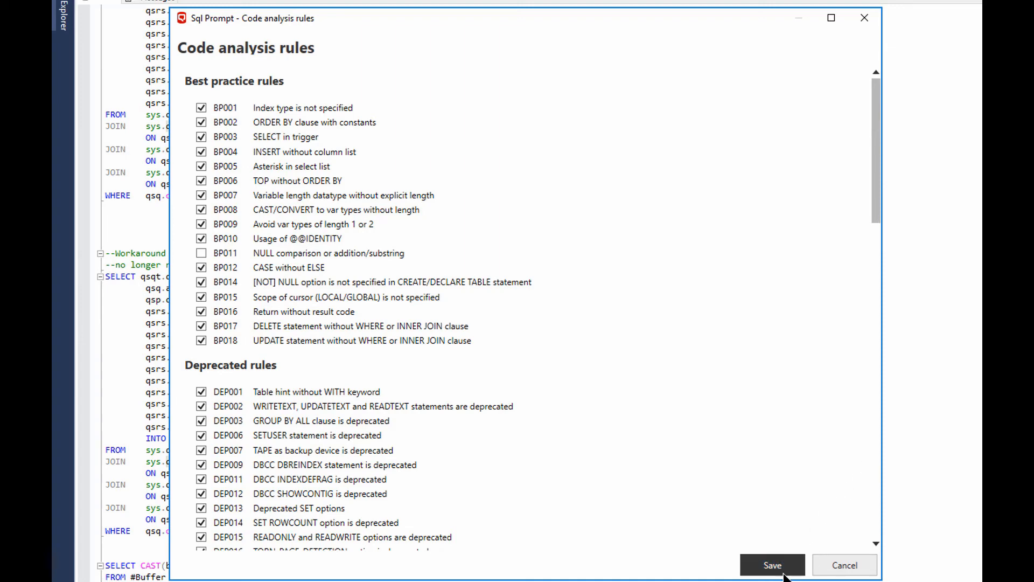
left_click(772, 565)
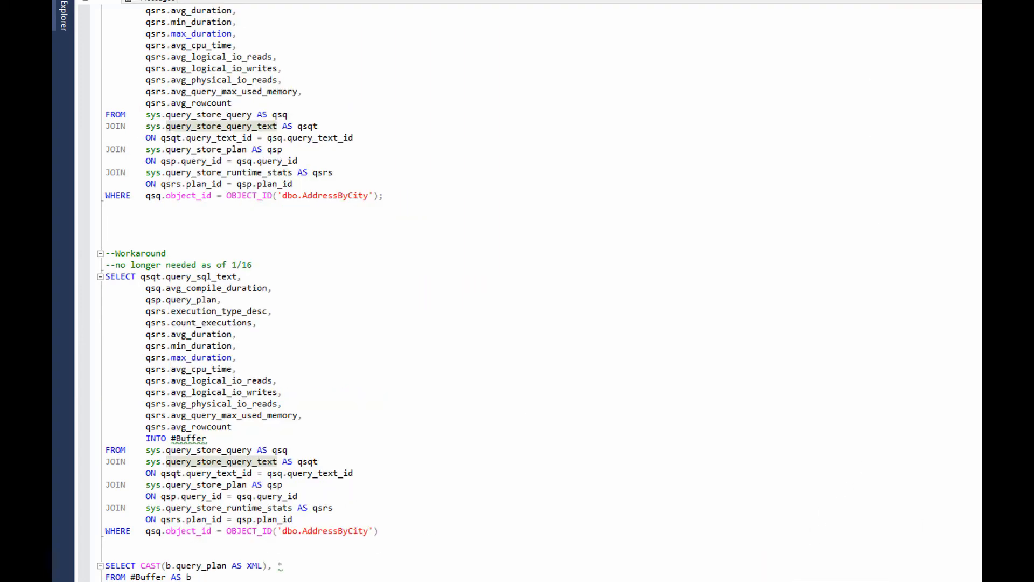